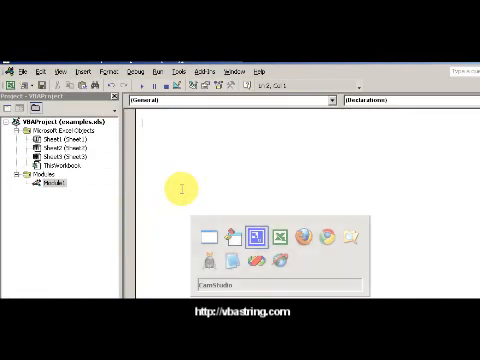
Step: Insert a new empty code module into the workbook's VBA project
{"action": "left_click", "coordinate": [272, 236]}
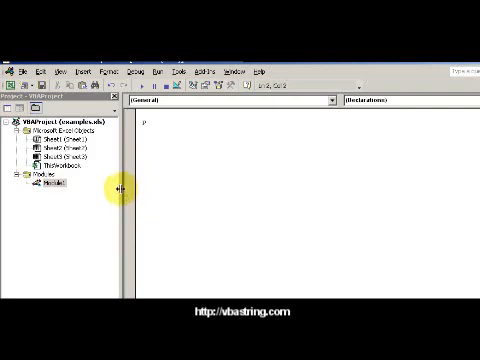
Step: Begin a Public Sub named GetFirstName in the new module, replacing an initial Function attempt
{"action": "type", "text": "Public"}
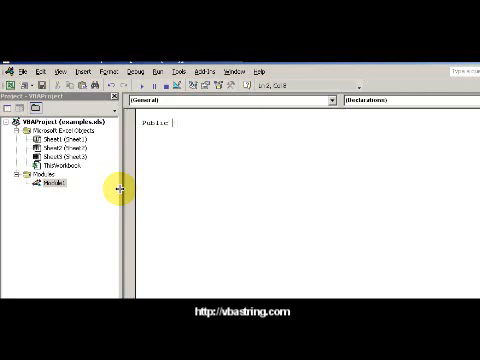
{"action": "type", "text": "Func"}
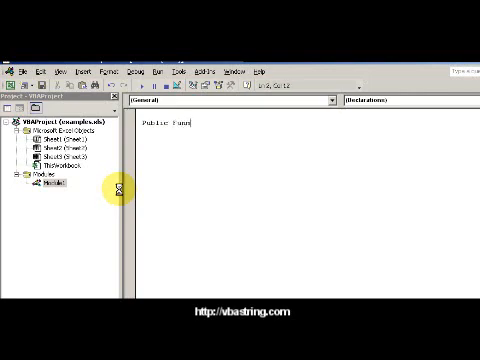
{"action": "type", "text": "ction"}
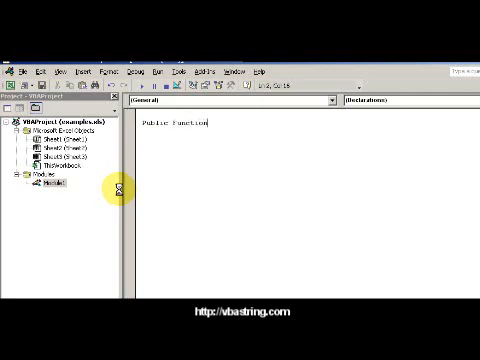
{"action": "mouse_move", "coordinate": [126, 184]}
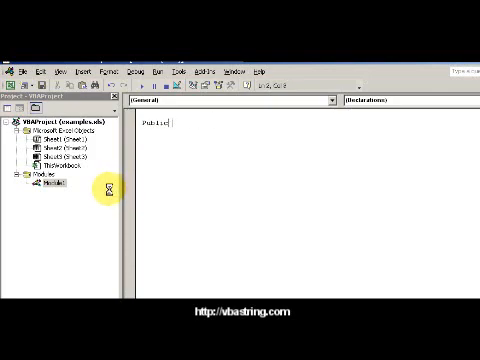
{"action": "type", "text": "sub"}
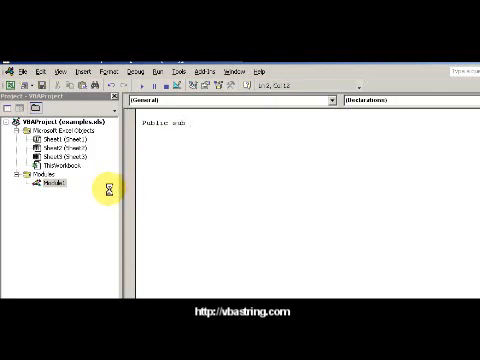
{"action": "type", "text": "GetFirstName("}
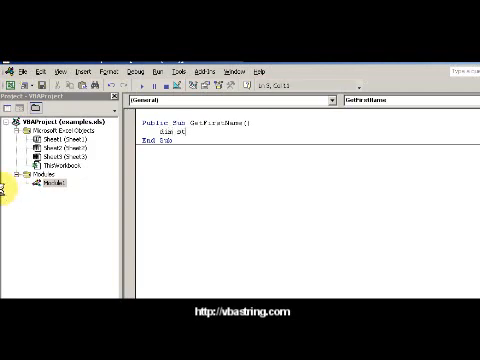
Step: Declare strFirstName As String and assign it the value of Range("A2")
{"action": "type", "text": "strFirstName as"}
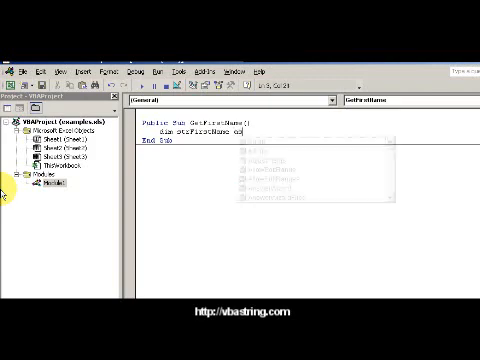
{"action": "type", "text": "As String"}
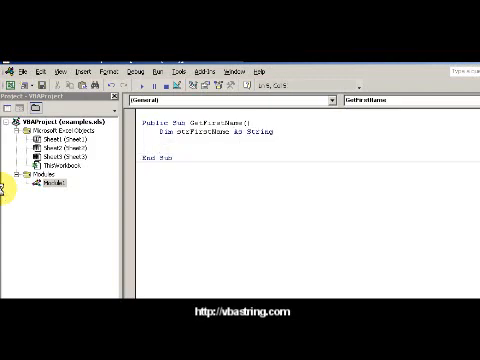
{"action": "type", "text": "strFirst"}
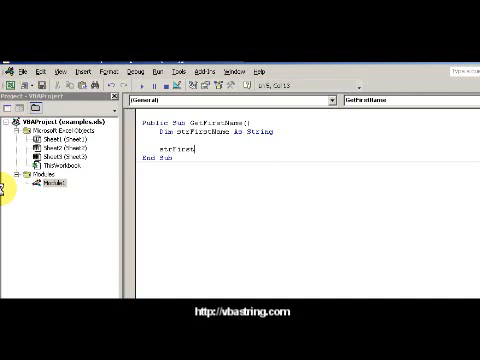
{"action": "type", "text": "Name="}
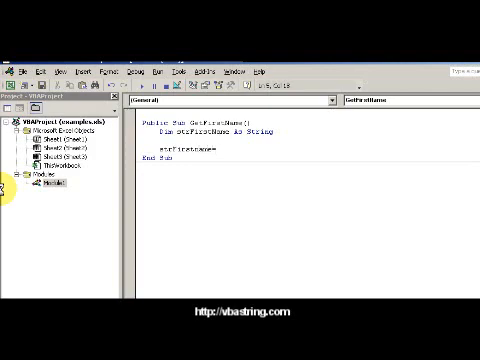
{"action": "type", "text": "Range(\"A2"}
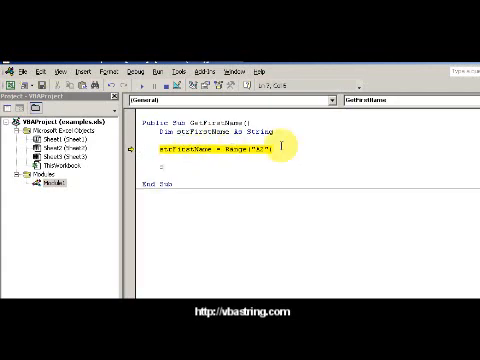
Step: Assign strFirstName the Left part of itself, keeping only the first name
{"action": "type", "text": "strfirst"}
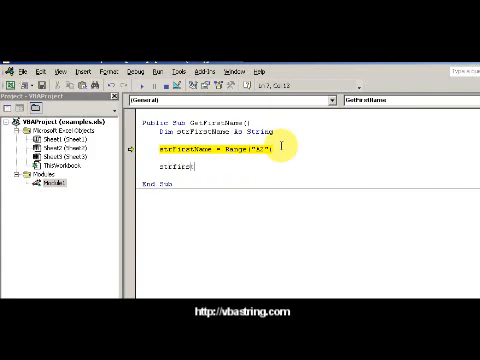
{"action": "type", "text": "strfirstname="}
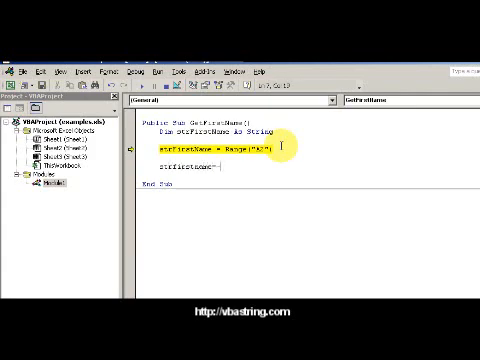
{"action": "type", "text": "left"}
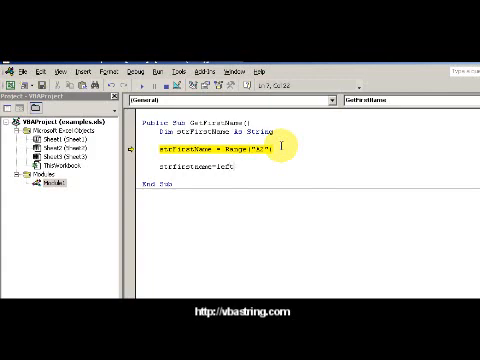
{"action": "type", "text": "("}
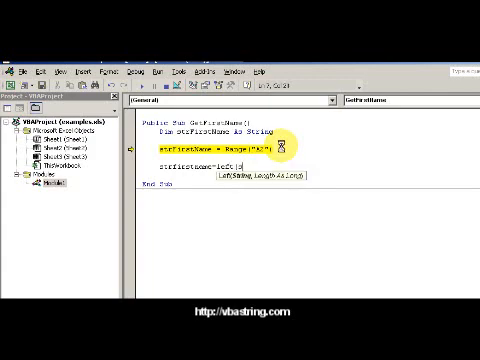
{"action": "type", "text": "strfir"}
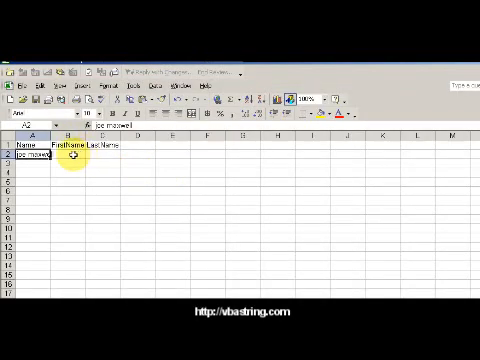
Step: Return from the Name worksheet to the GetFirstName code in the VBA Editor
{"action": "left_click", "coordinate": [78, 160]}
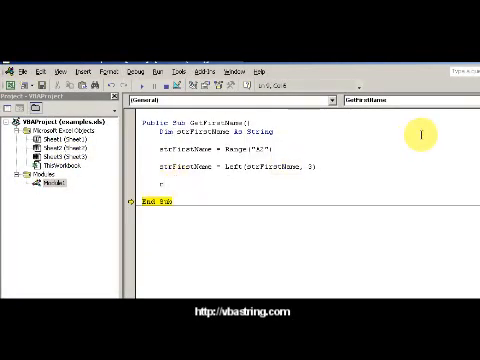
Step: Write strFirstName into Range("B2"), run the macro, check the sheet and return to the code
{"action": "type", "text": "range("}
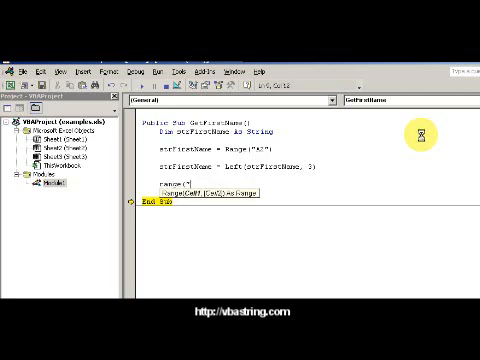
{"action": "type", "text": "\"B1\""}
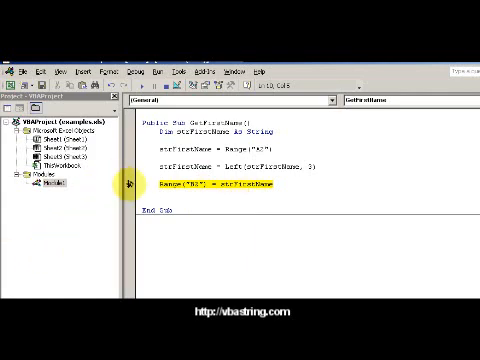
{"action": "mouse_move", "coordinate": [120, 210]}
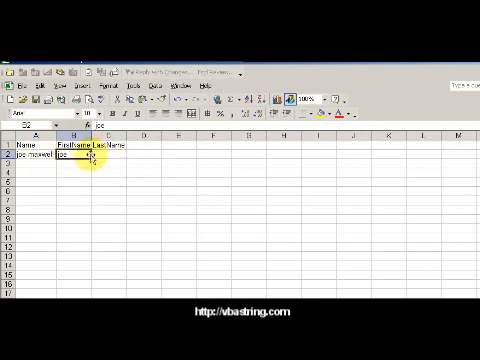
{"action": "key", "text": "alt+F11"}
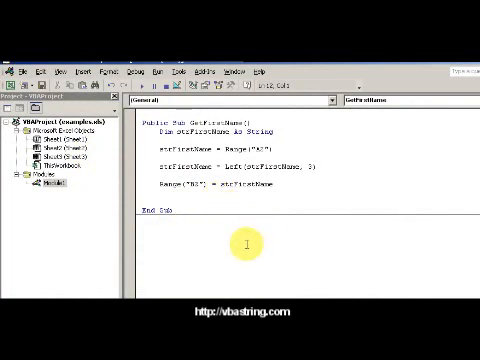